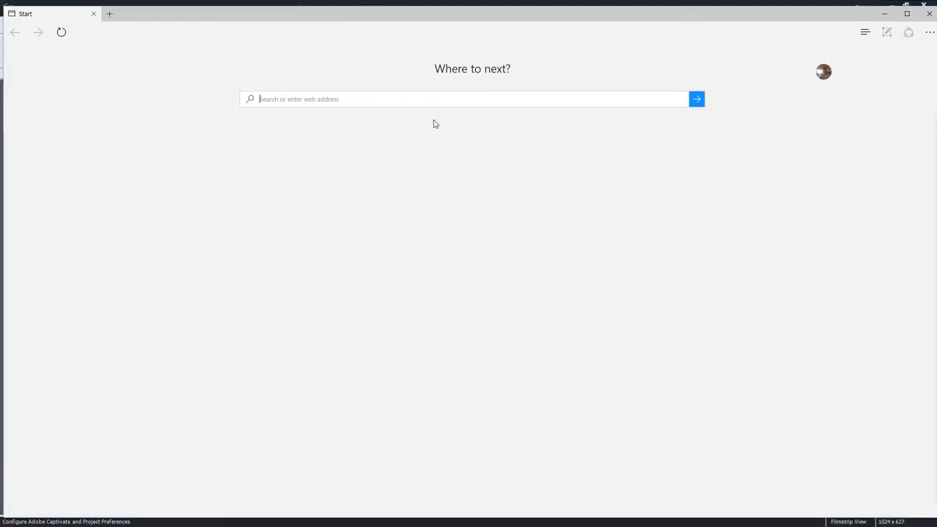
Step: Look up the browser window size on howbigismybrowser.com, reported as 1920 × 971
type("howbigismybrowser.com")
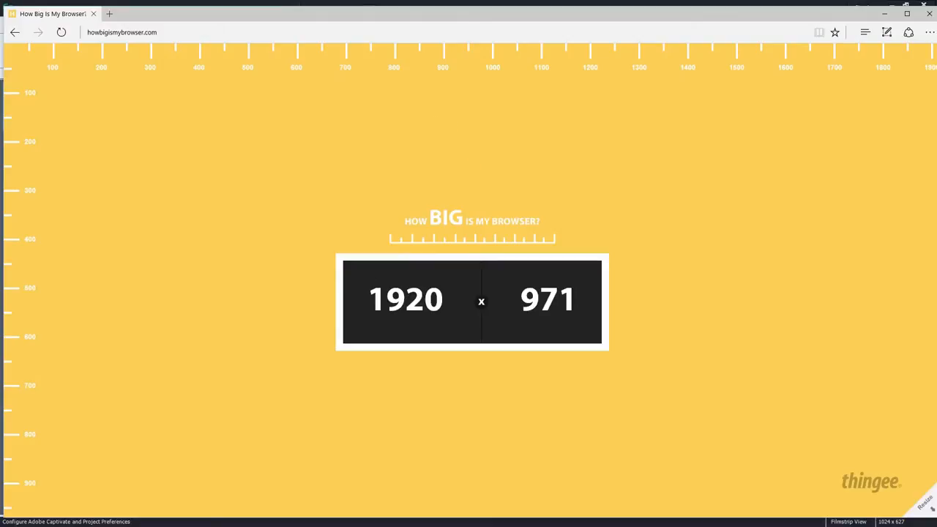
mouse_move(618, 159)
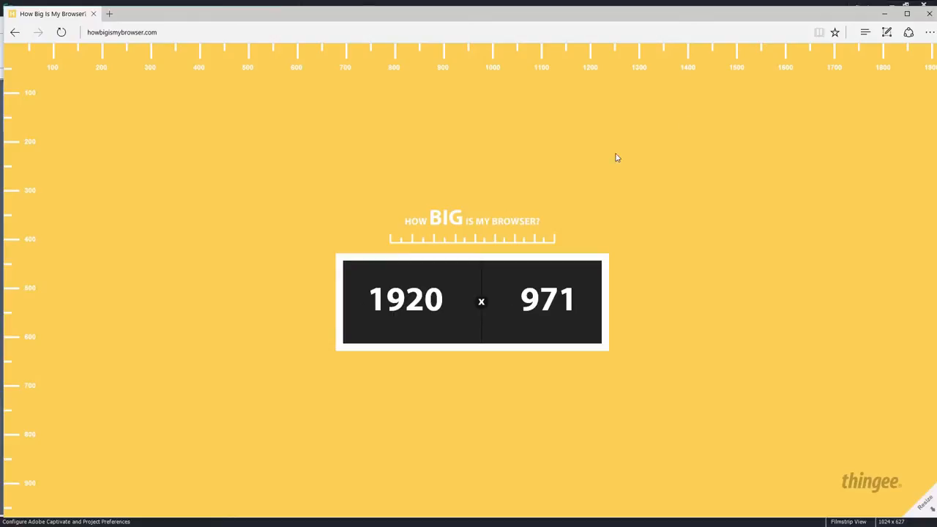
mouse_move(334, 70)
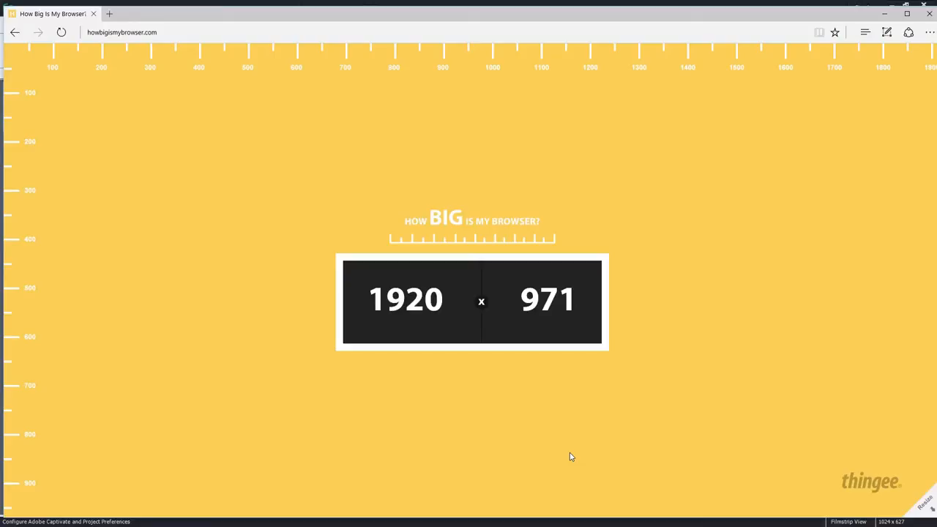
mouse_move(729, 9)
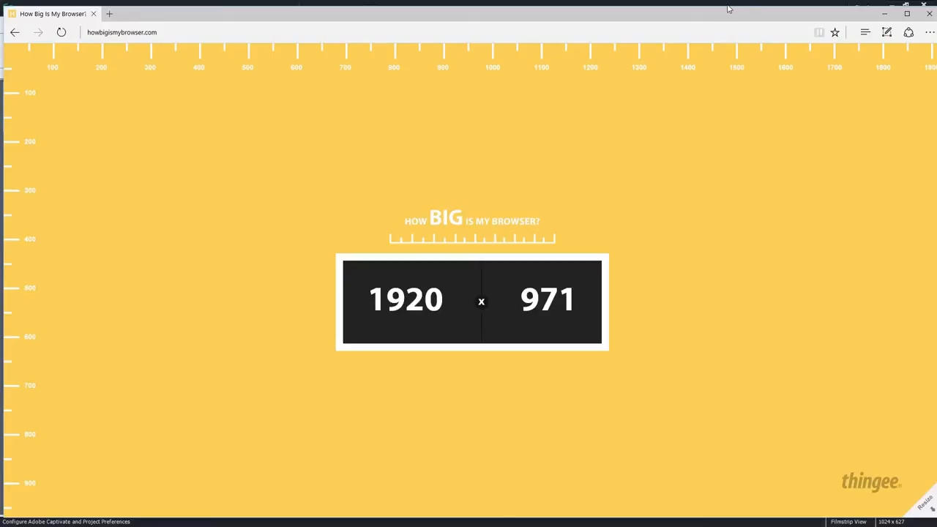
mouse_move(928, 16)
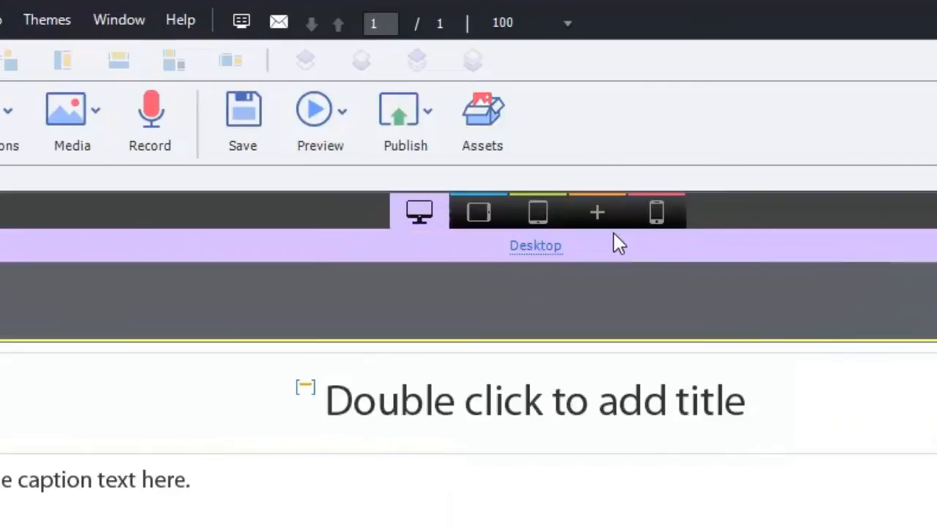
Step: Compare the Custom Tablet and Tablet Portrait (768 px) breakpoint layouts on the stage
left_click(537, 210)
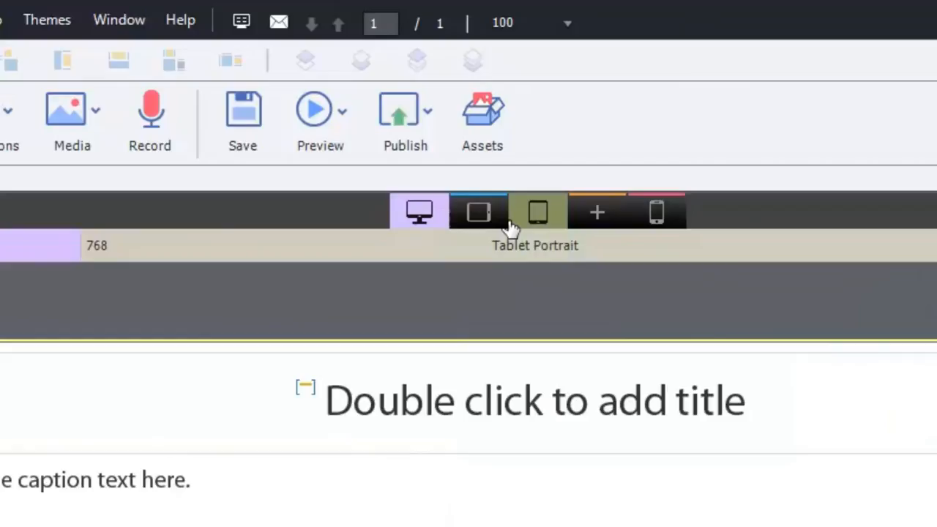
left_click(477, 210)
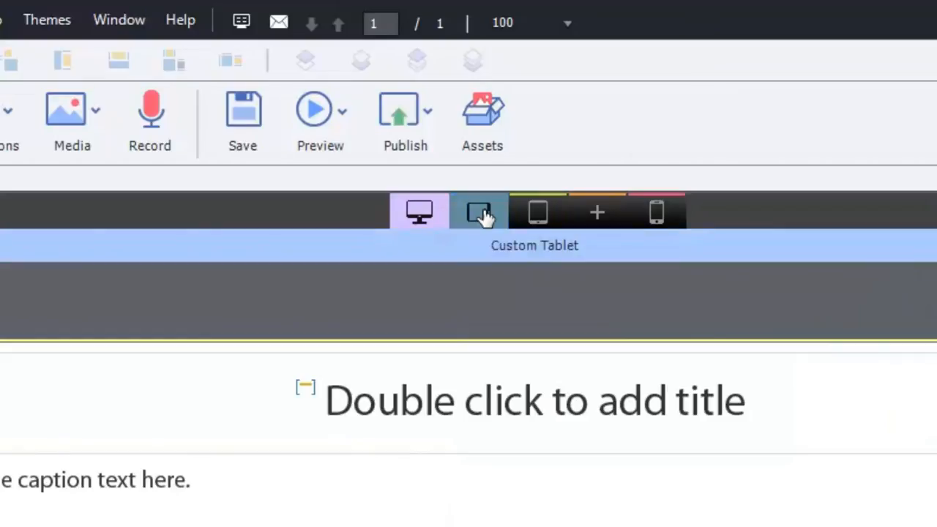
left_click(477, 210)
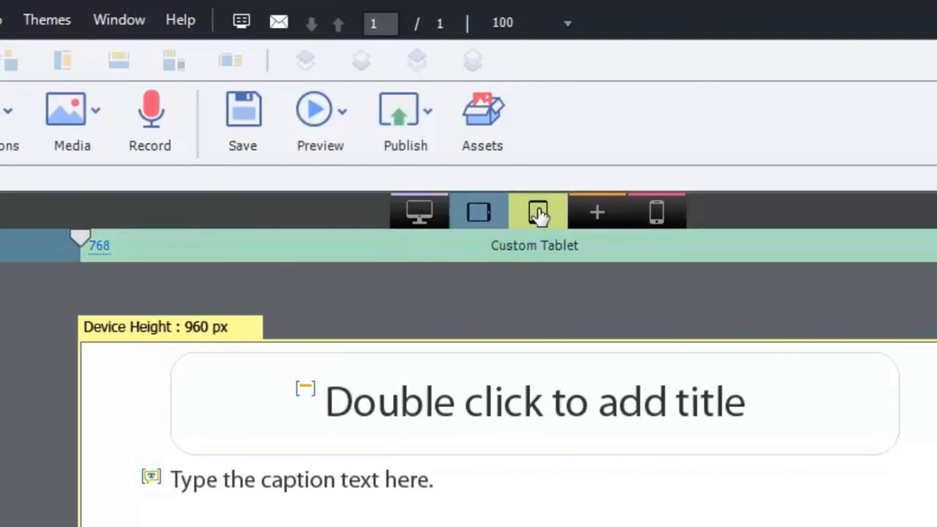
left_click(478, 210)
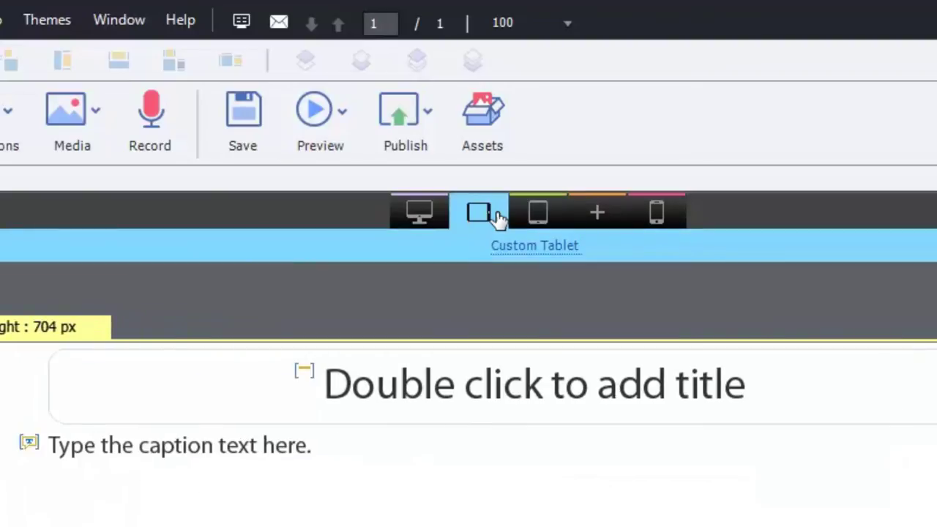
left_click(536, 210)
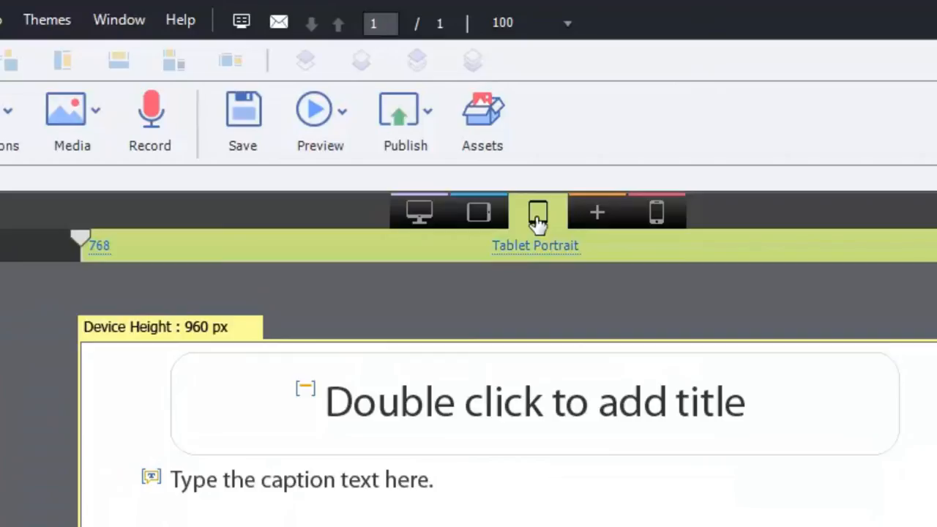
Step: Review the Mobile Portrait breakpoint at 360 px alongside Tablet Portrait
left_click(657, 211)
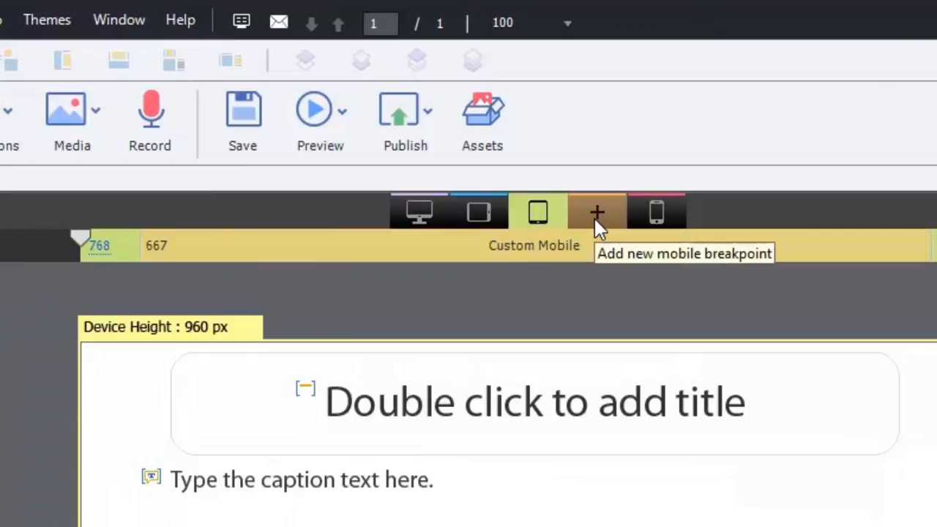
left_click(655, 211)
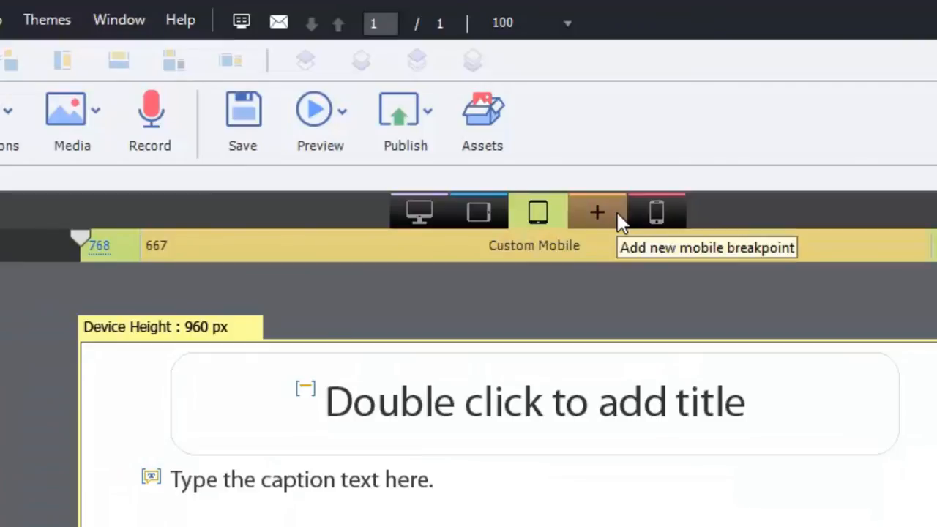
mouse_move(608, 228)
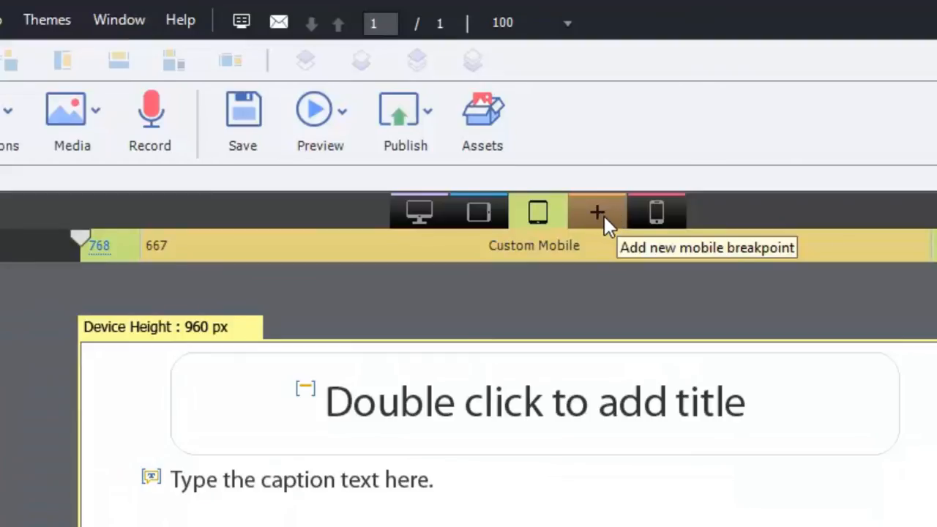
left_click(656, 211)
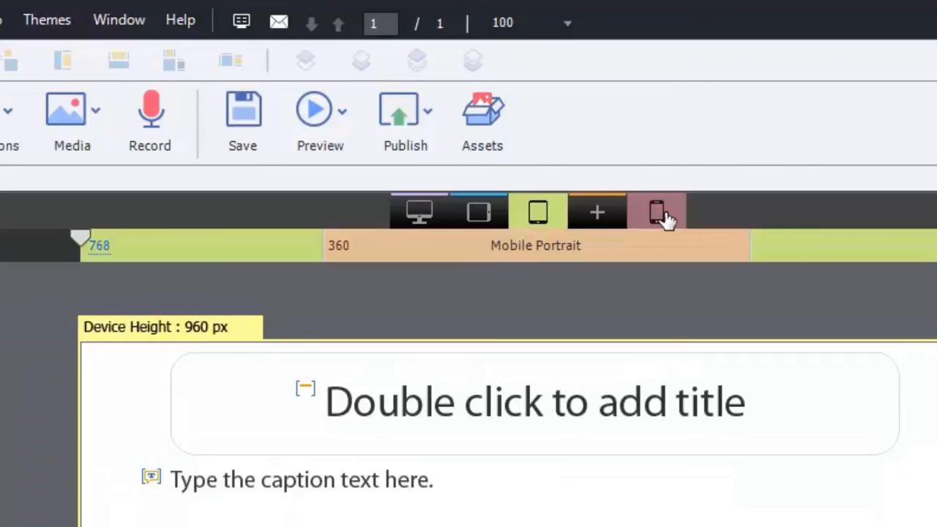
Step: Check the Mobile Portrait and Tablet Portrait layouts, then return to the 1280 px Desktop breakpoint
left_click(656, 211)
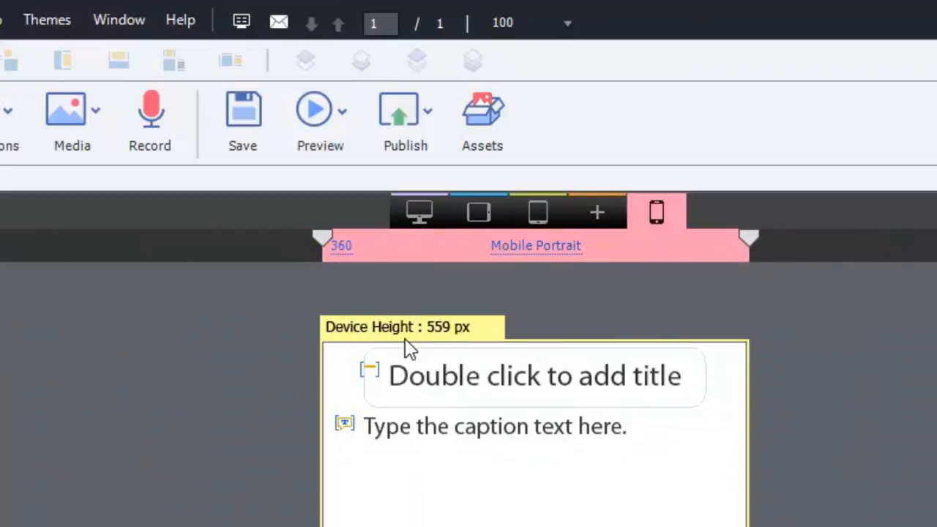
mouse_move(439, 340)
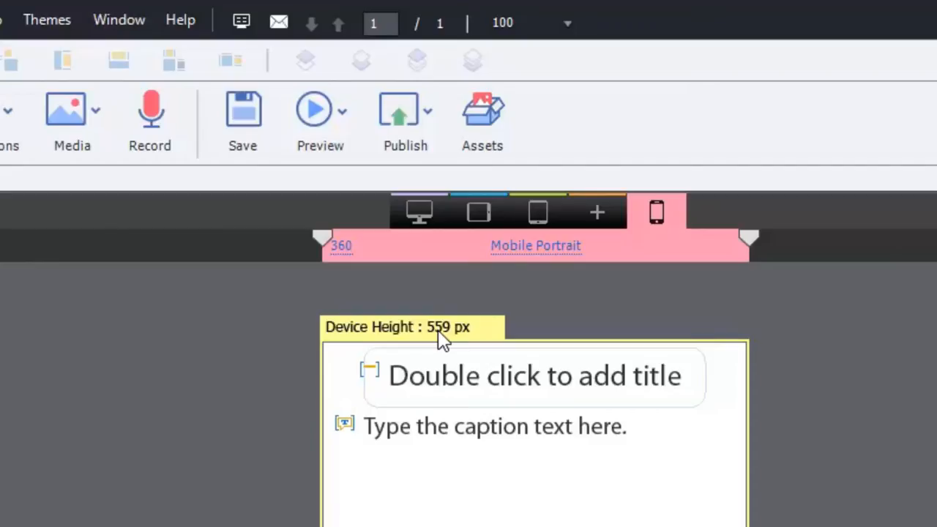
mouse_move(433, 345)
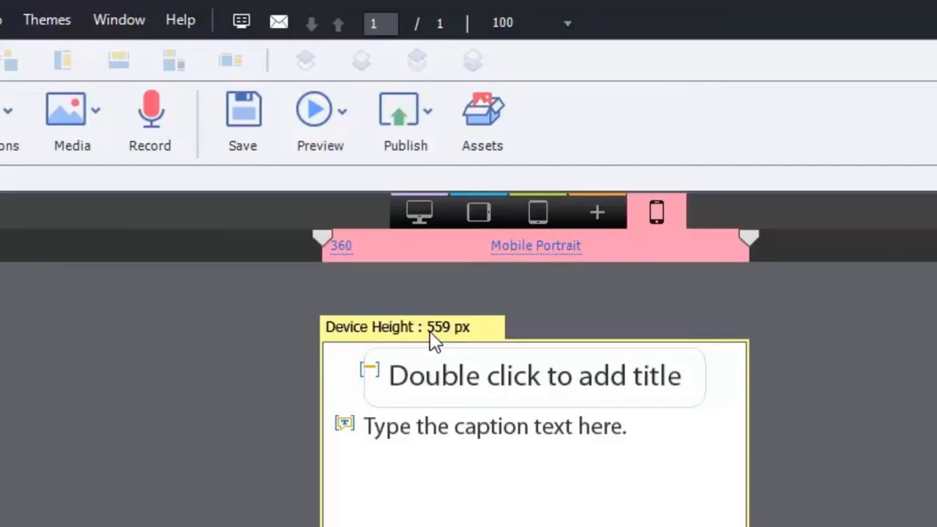
mouse_move(344, 343)
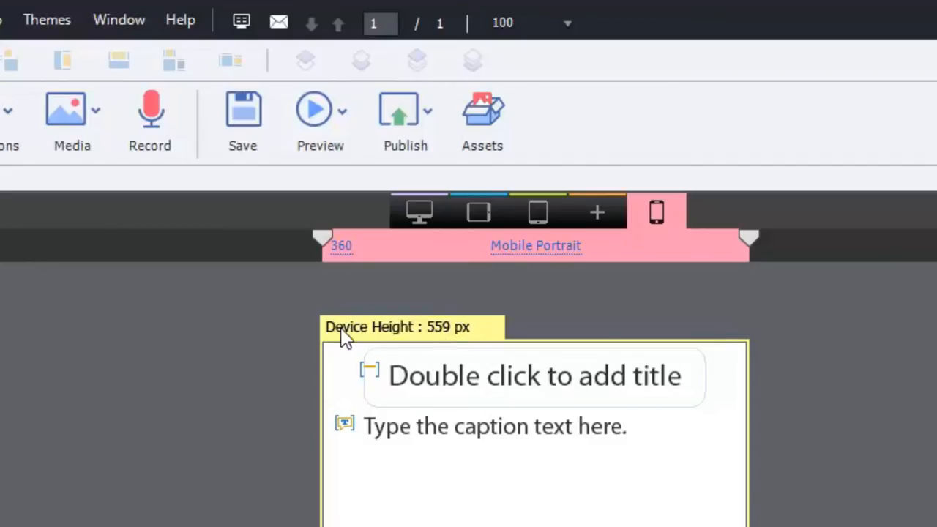
mouse_move(574, 442)
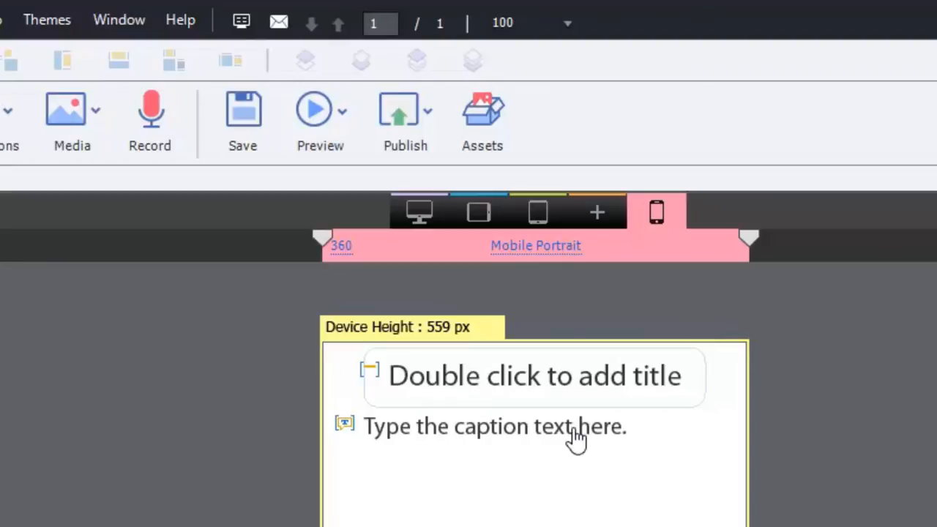
mouse_move(893, 415)
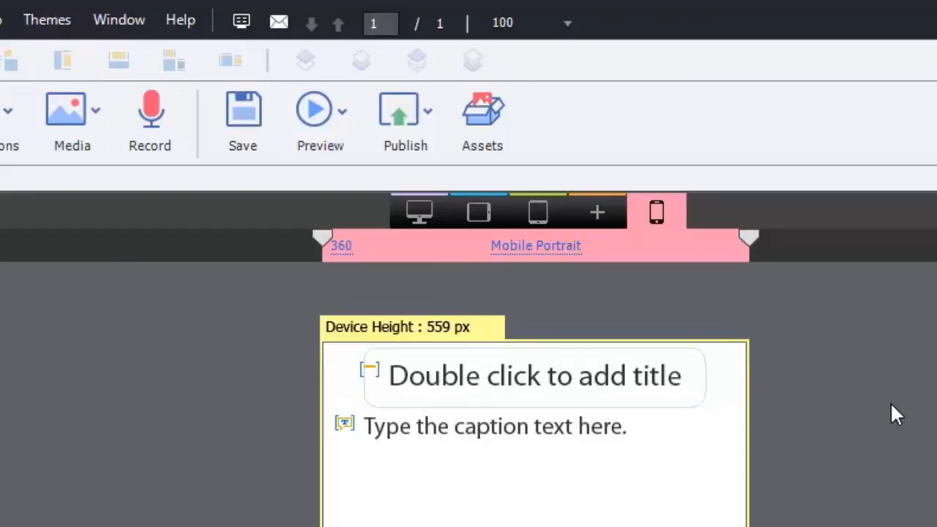
mouse_move(793, 442)
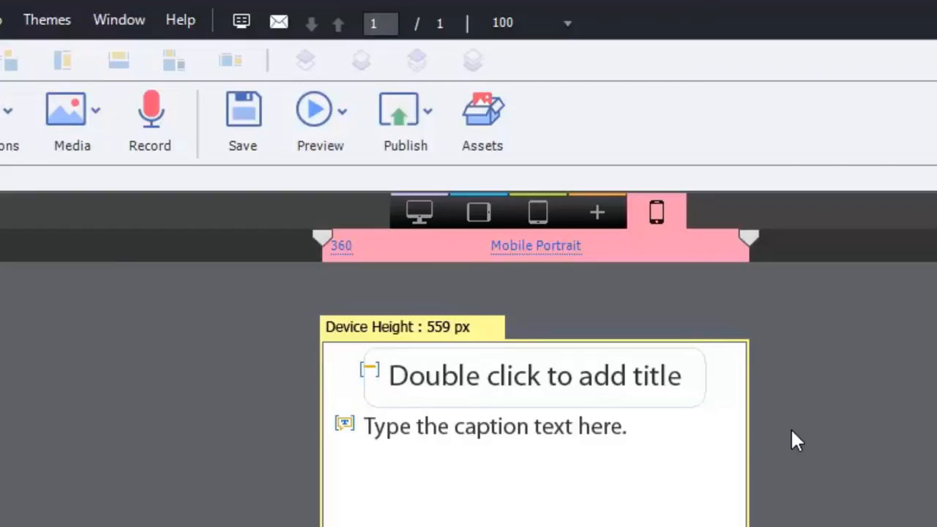
mouse_move(538, 254)
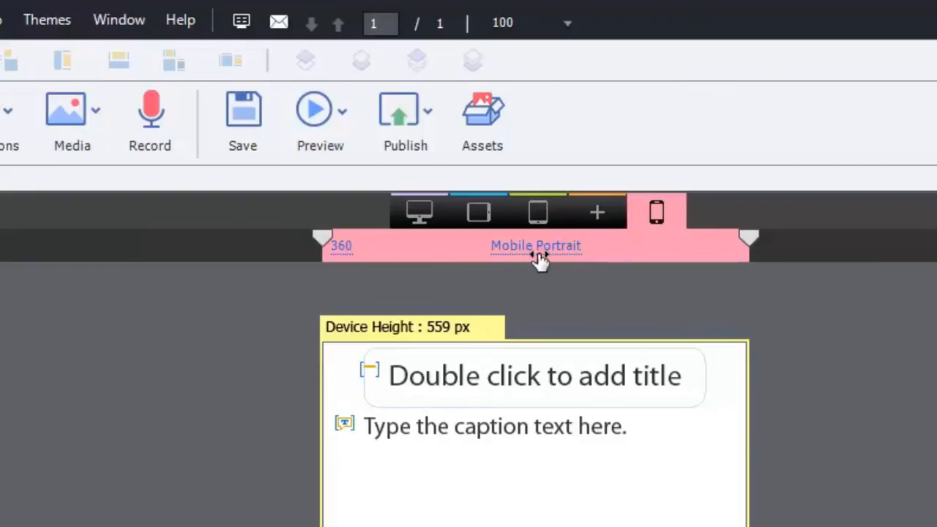
mouse_move(658, 217)
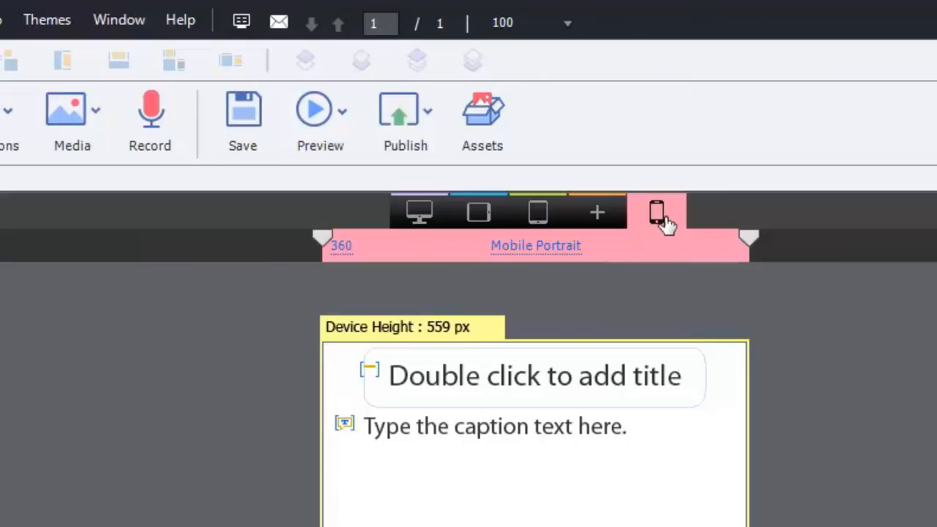
left_click(537, 211)
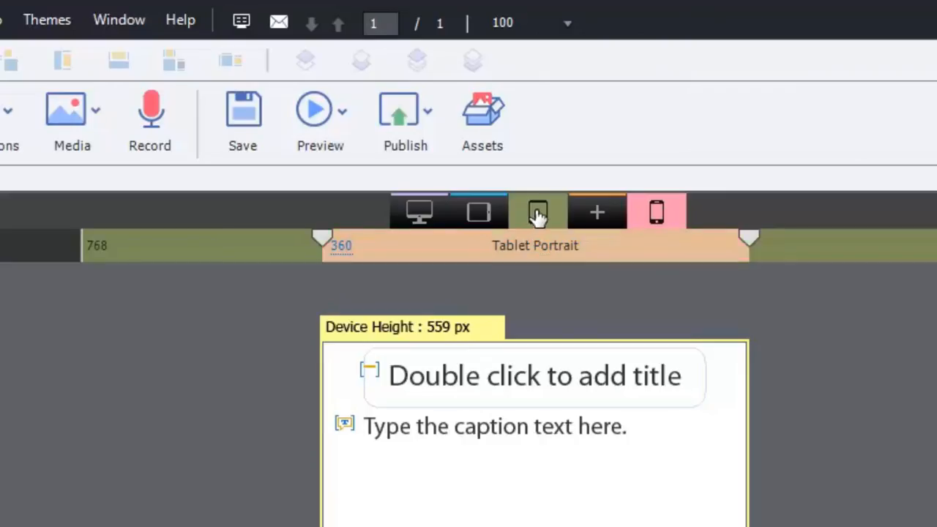
left_click(478, 211)
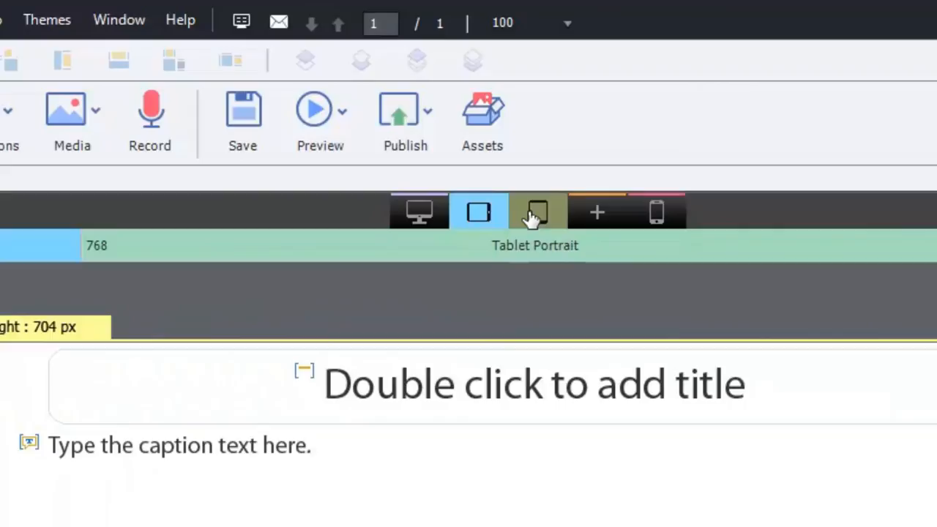
left_click(419, 211)
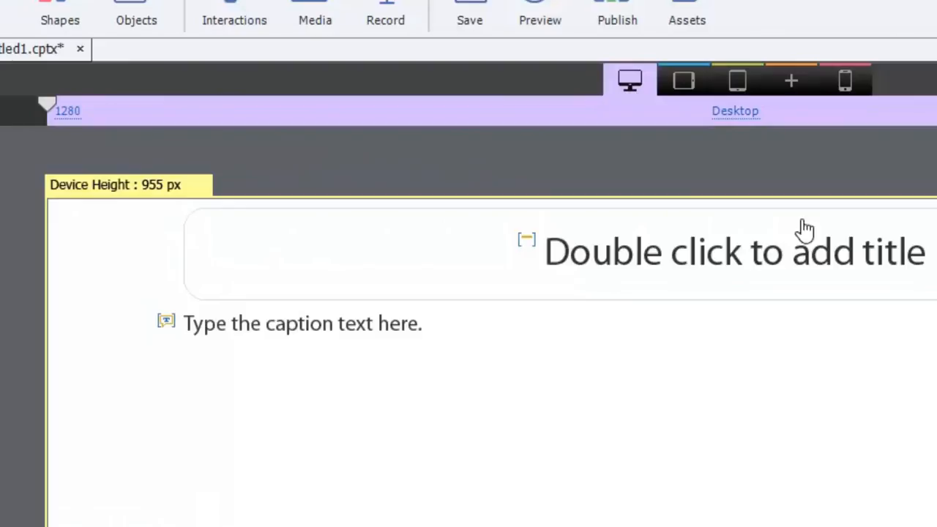
mouse_move(832, 151)
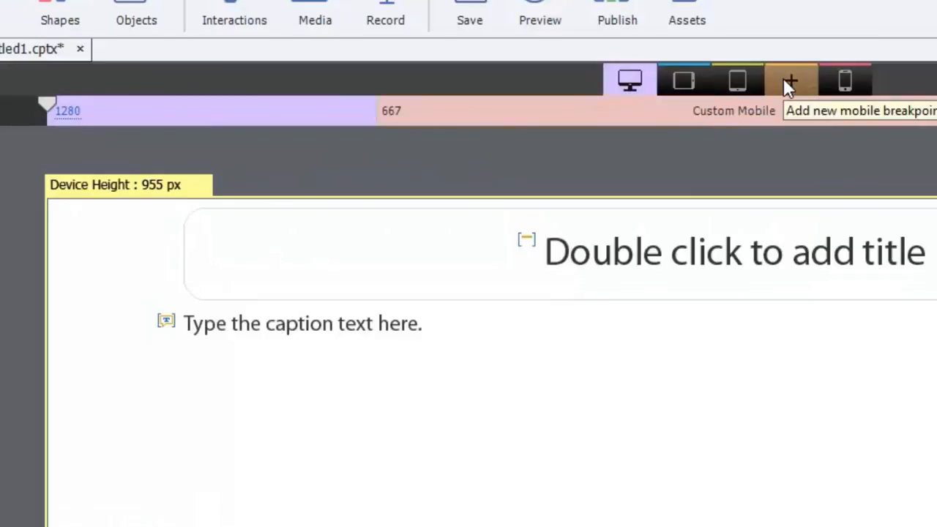
mouse_move(794, 88)
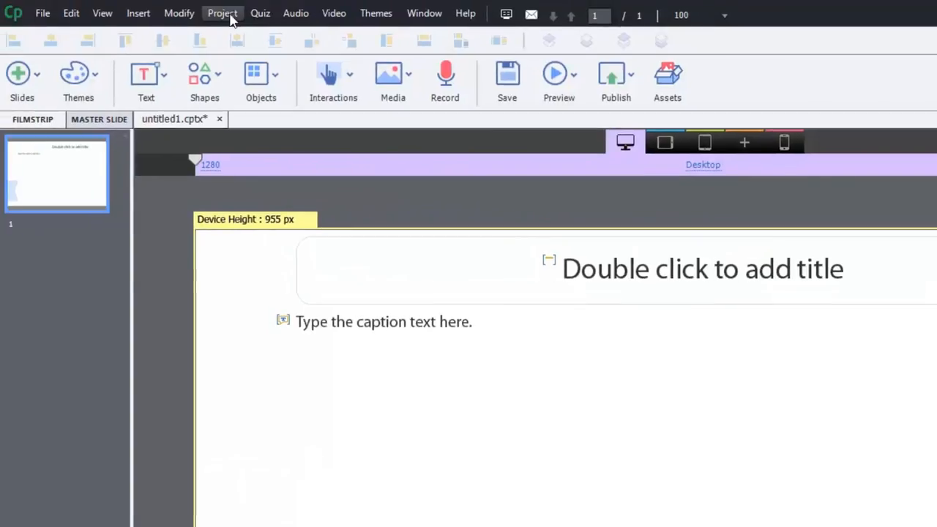
mouse_move(691, 165)
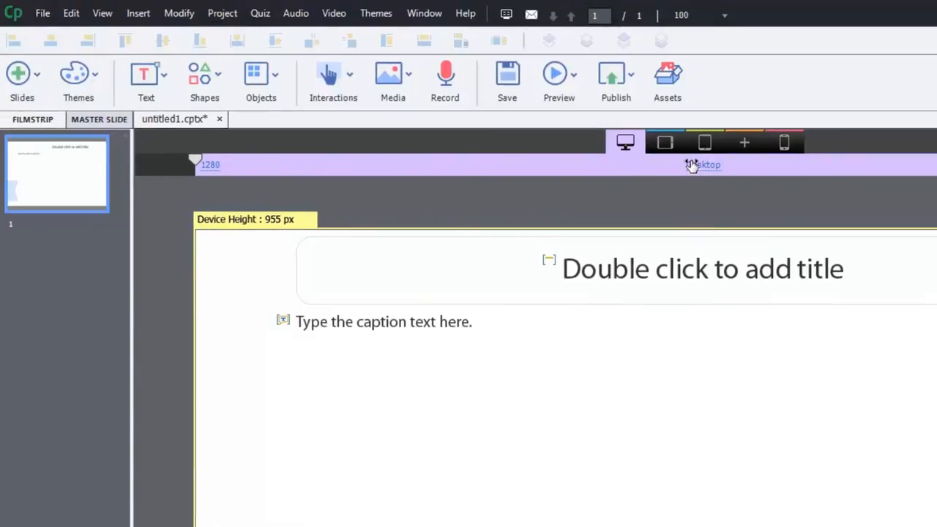
mouse_move(690, 357)
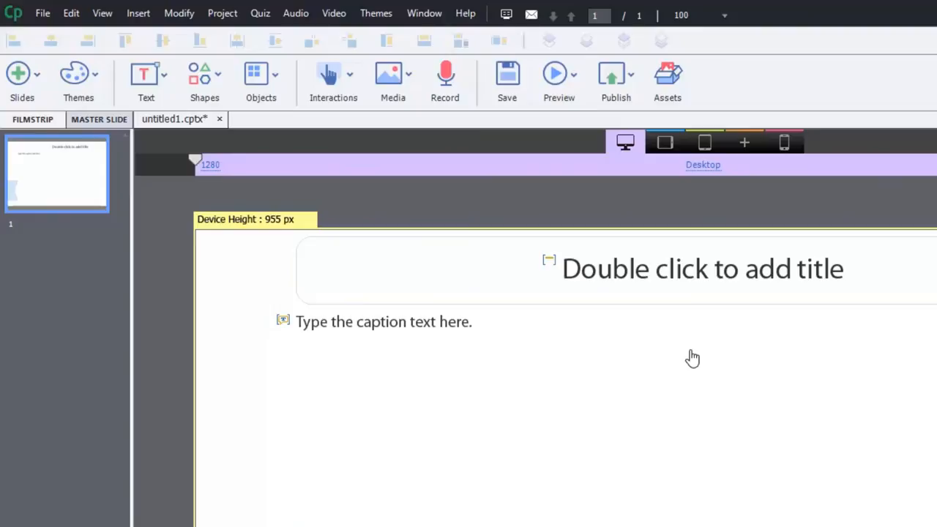
mouse_move(725, 363)
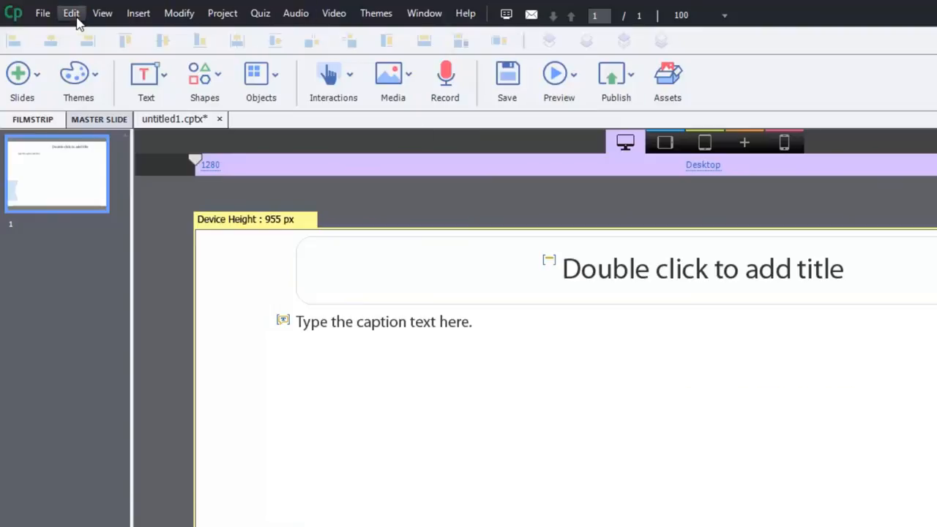
Step: Bring up Preferences at Project > Publish Settings via the Edit menu
left_click(70, 14)
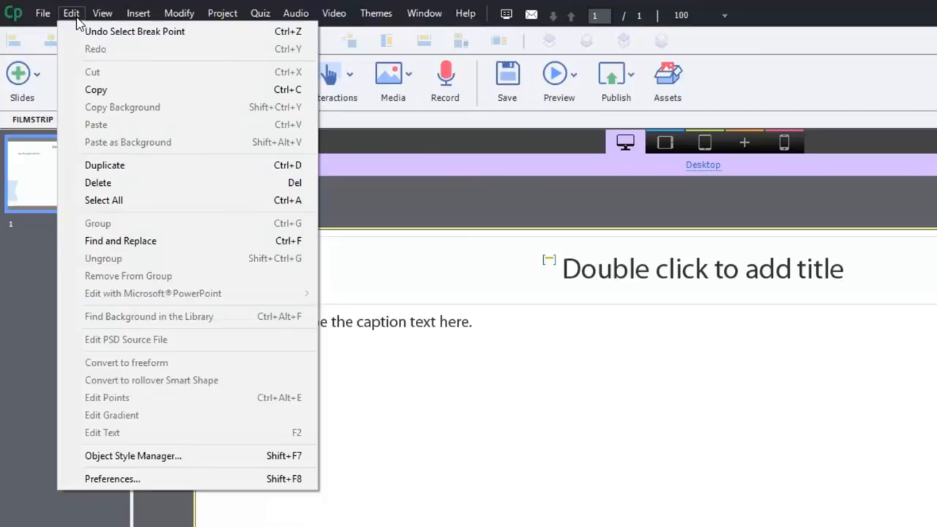
mouse_move(114, 512)
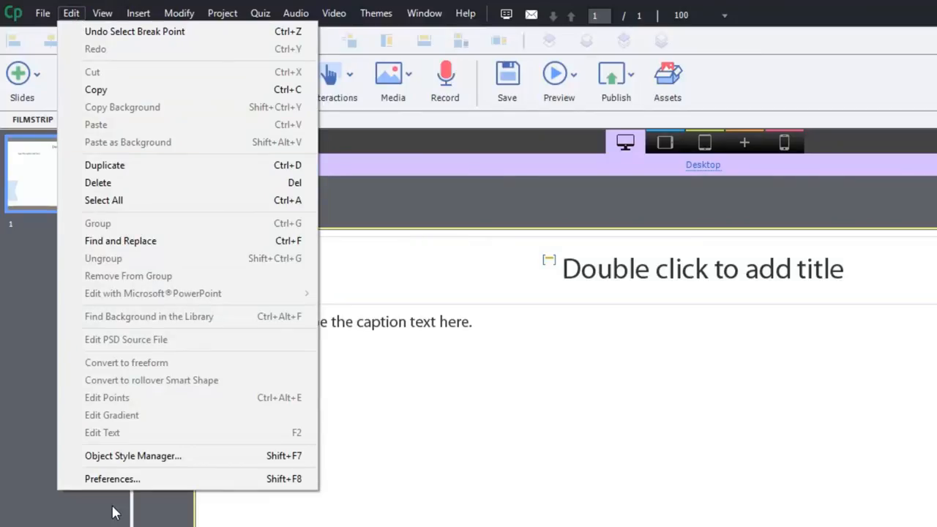
left_click(111, 480)
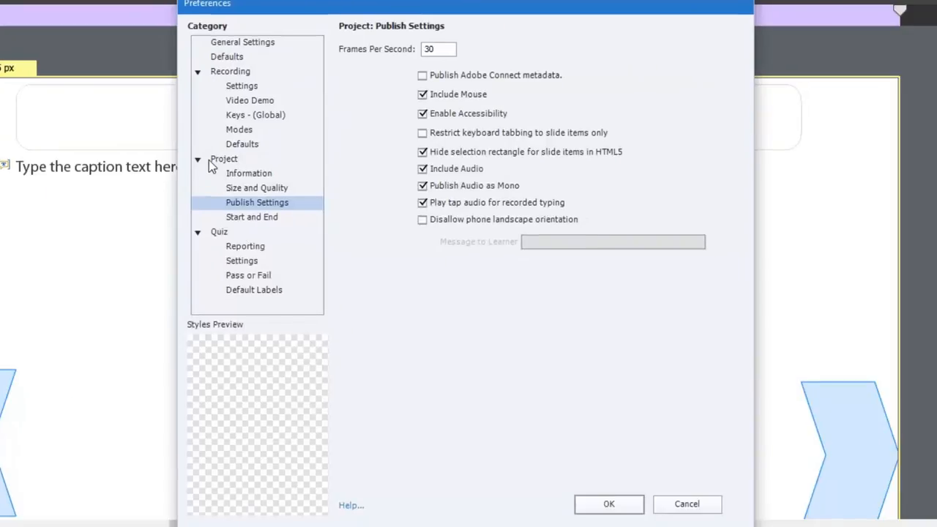
mouse_move(278, 211)
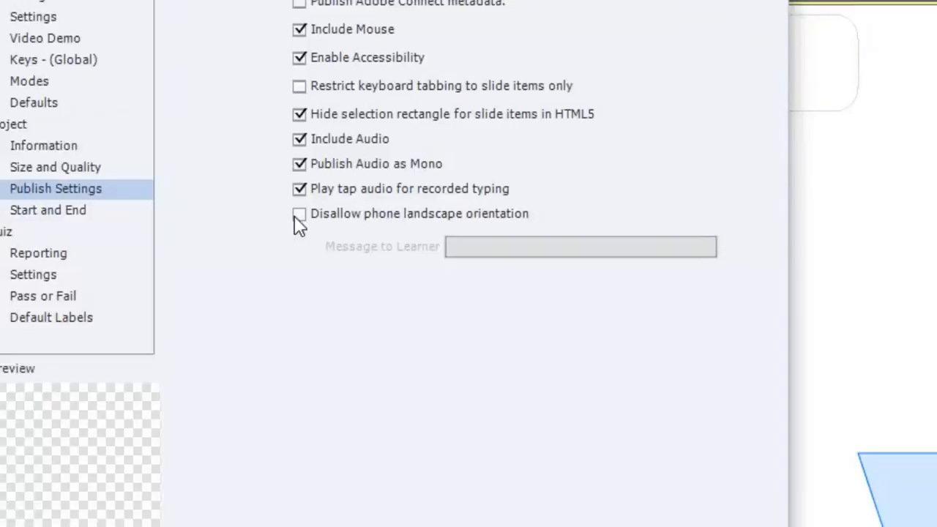
Step: Disallow phone landscape orientation with the message 'Please rotate your phone to portrait mode to view this course.'
left_click(299, 214)
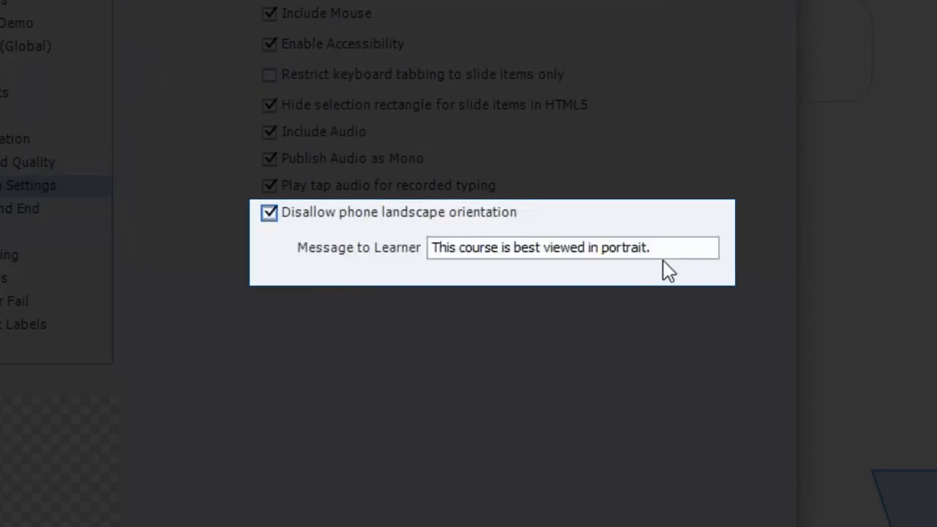
triple_click(571, 248)
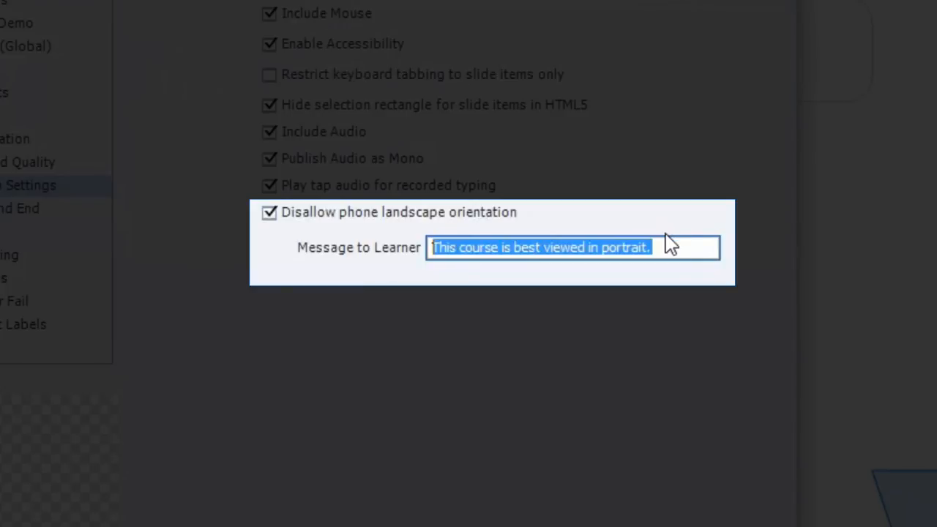
type("Please rotate your p")
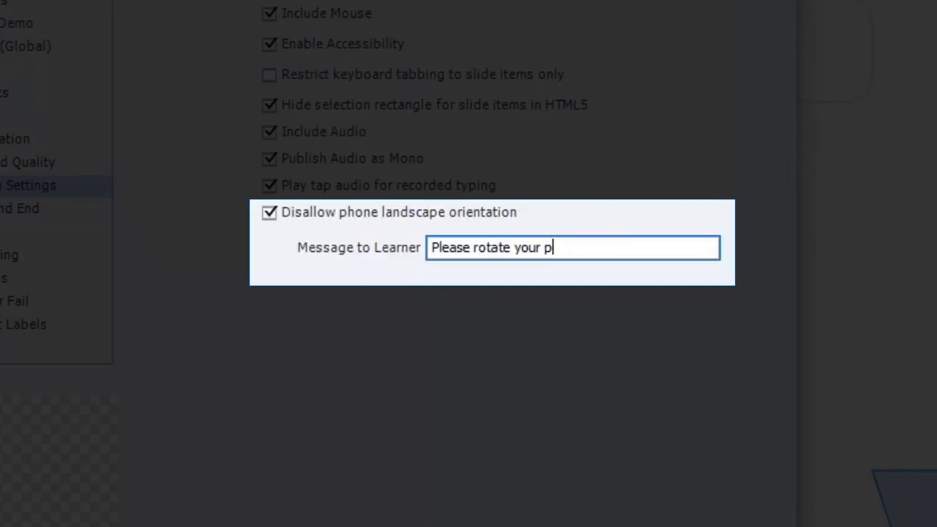
type("hone to port")
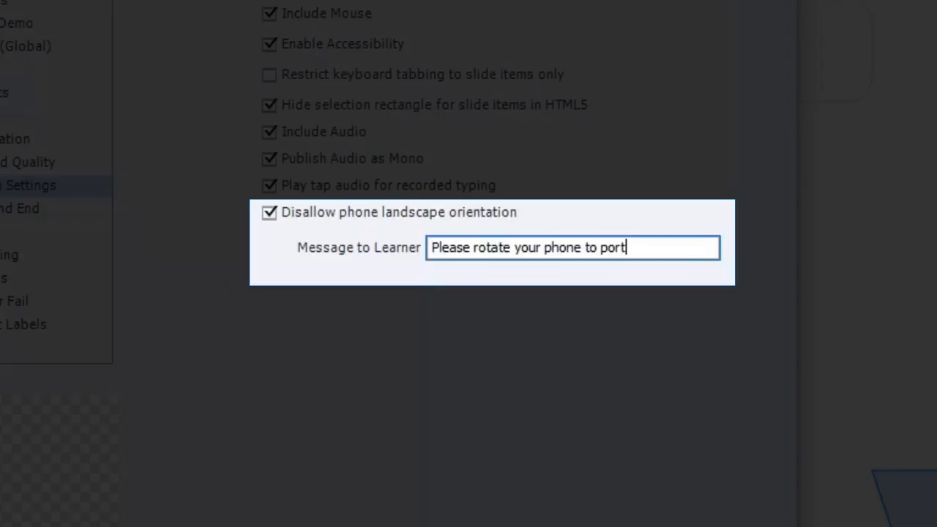
type("rait")
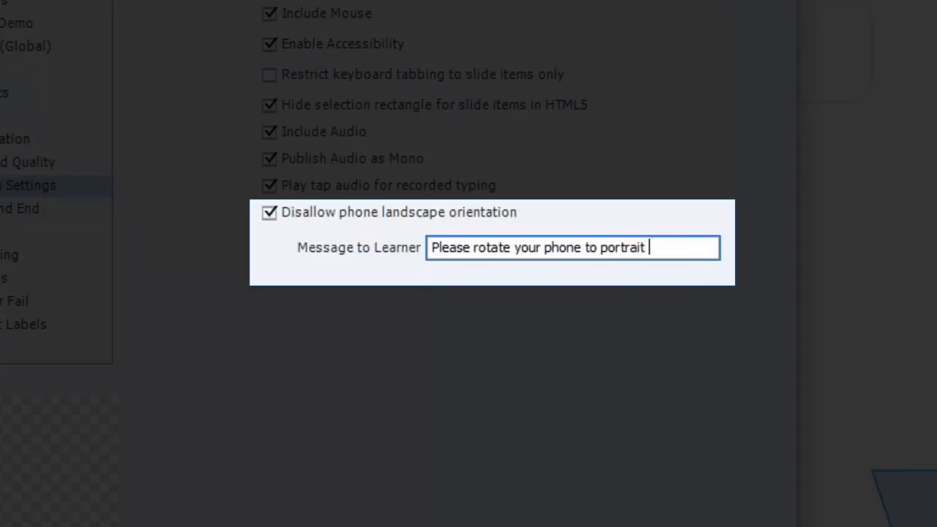
type("mode to view")
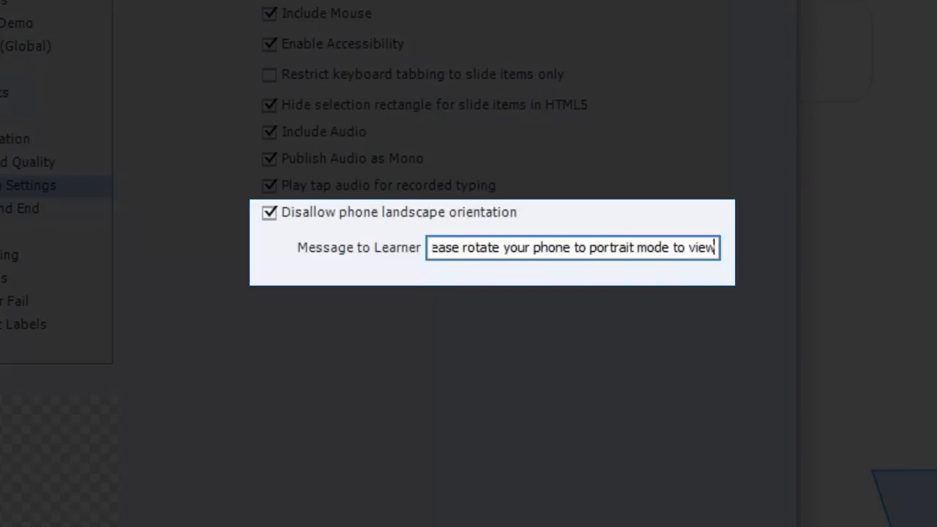
type("this course.")
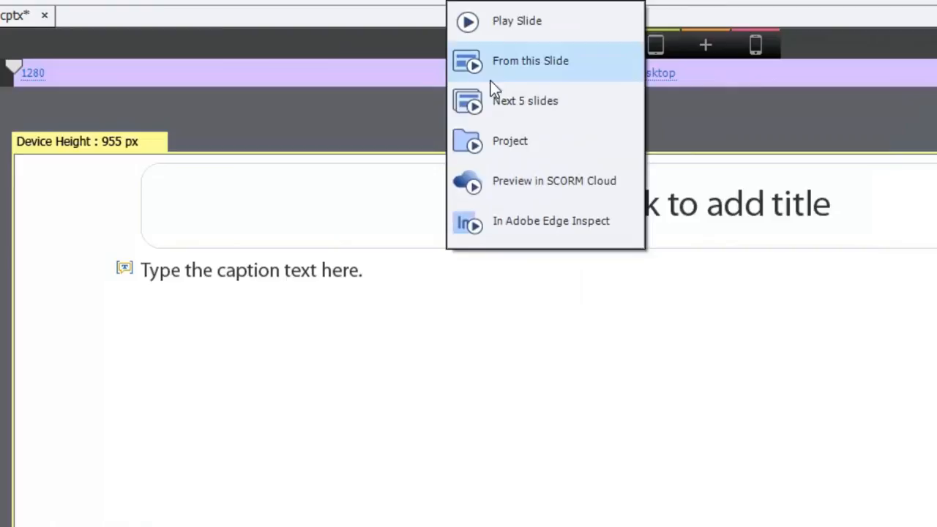
Step: Preview from this slide at 1280 and 360 phone widths, then close the preview
left_click(530, 61)
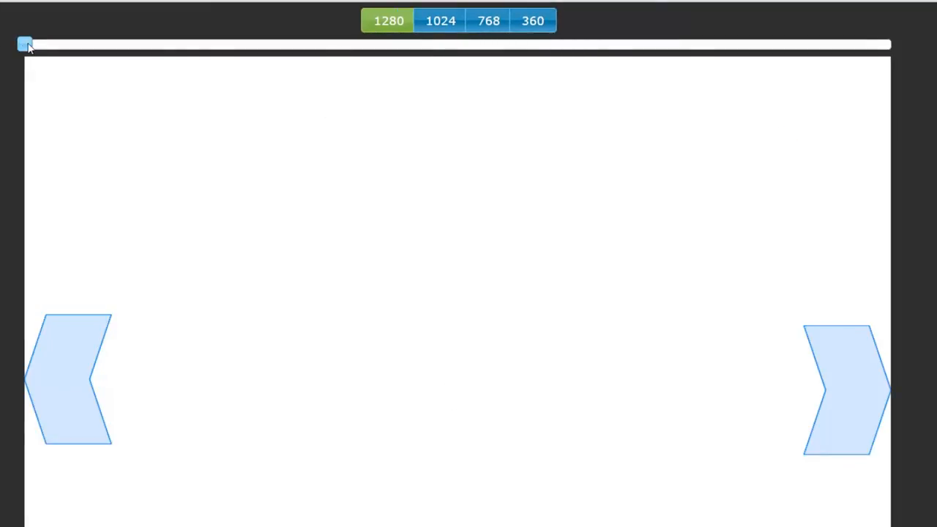
left_click(533, 20)
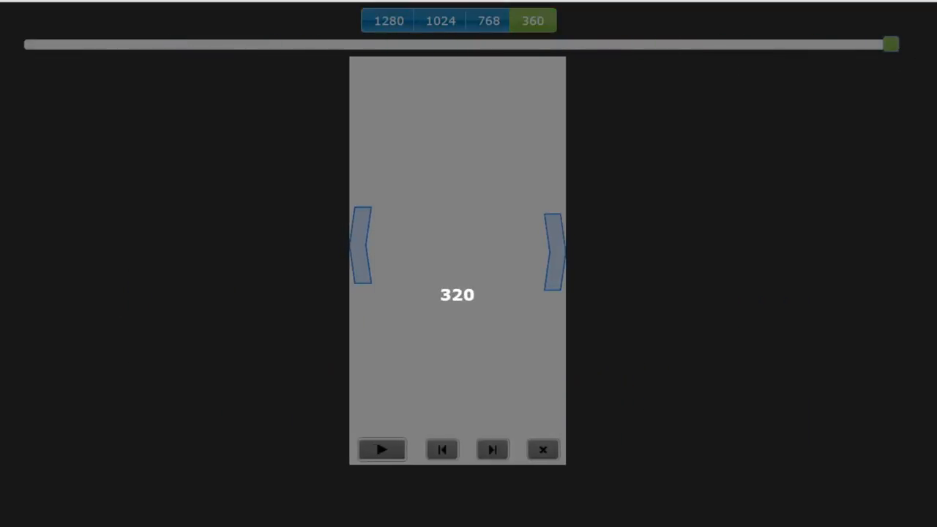
left_click(390, 21)
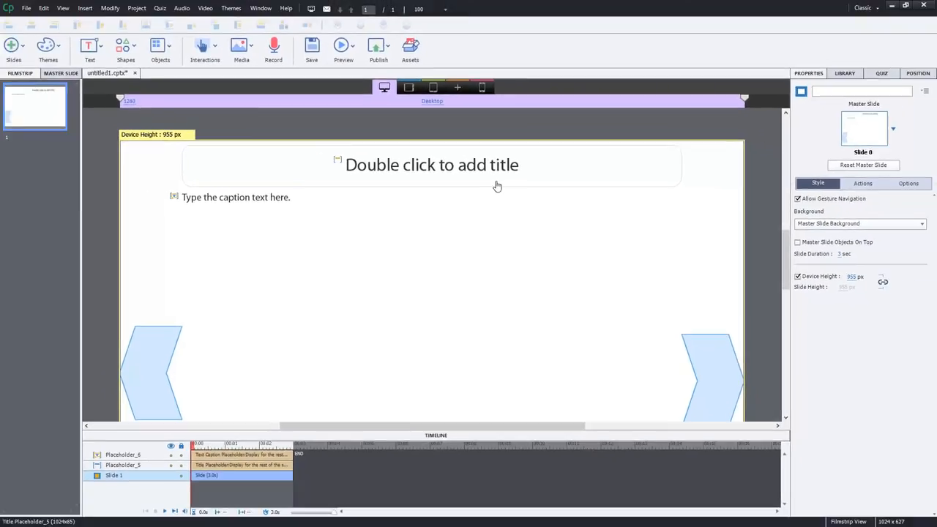
mouse_move(498, 185)
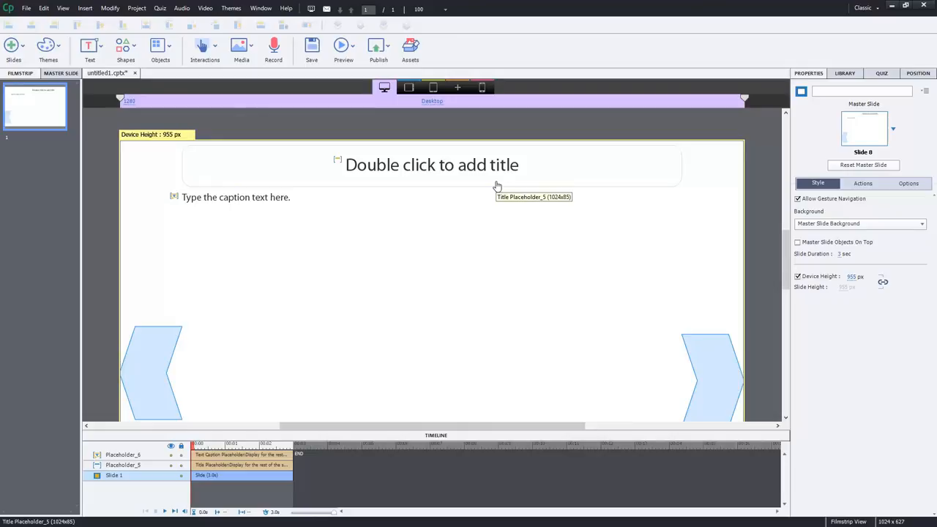
mouse_move(498, 186)
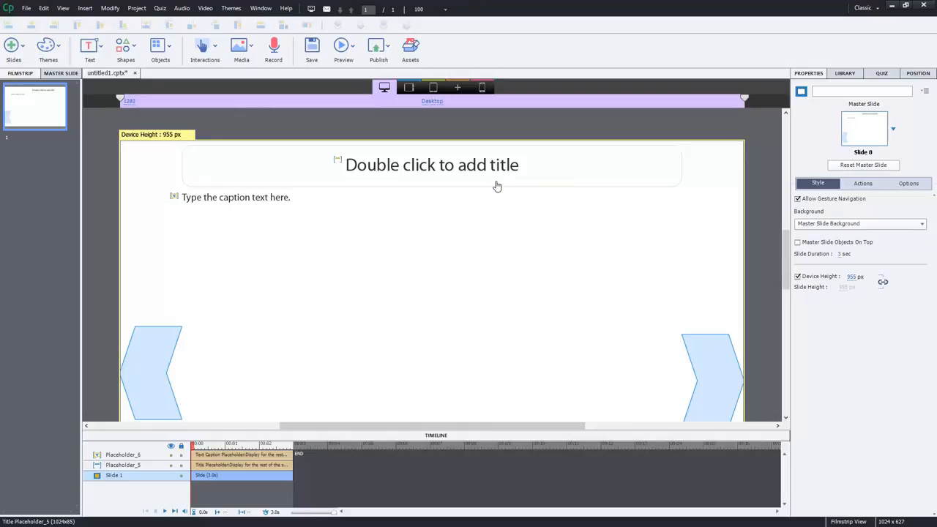